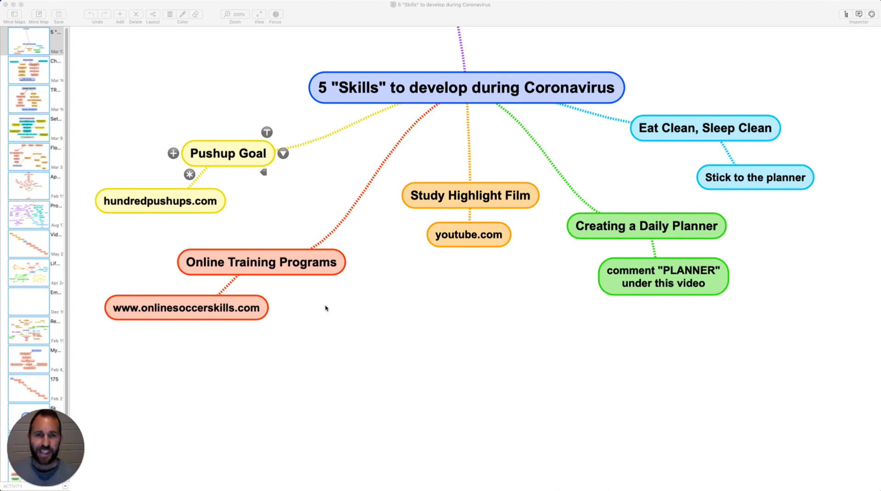
{"action": "mouse_move", "coordinate": [156, 305]}
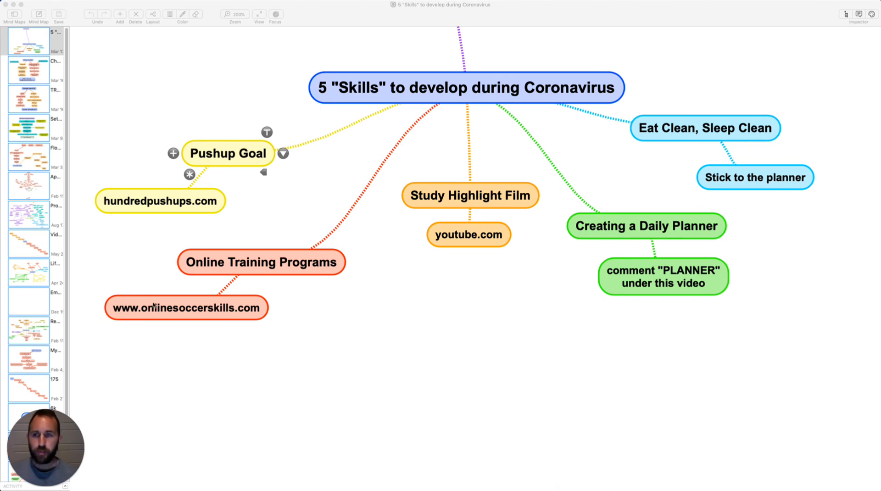